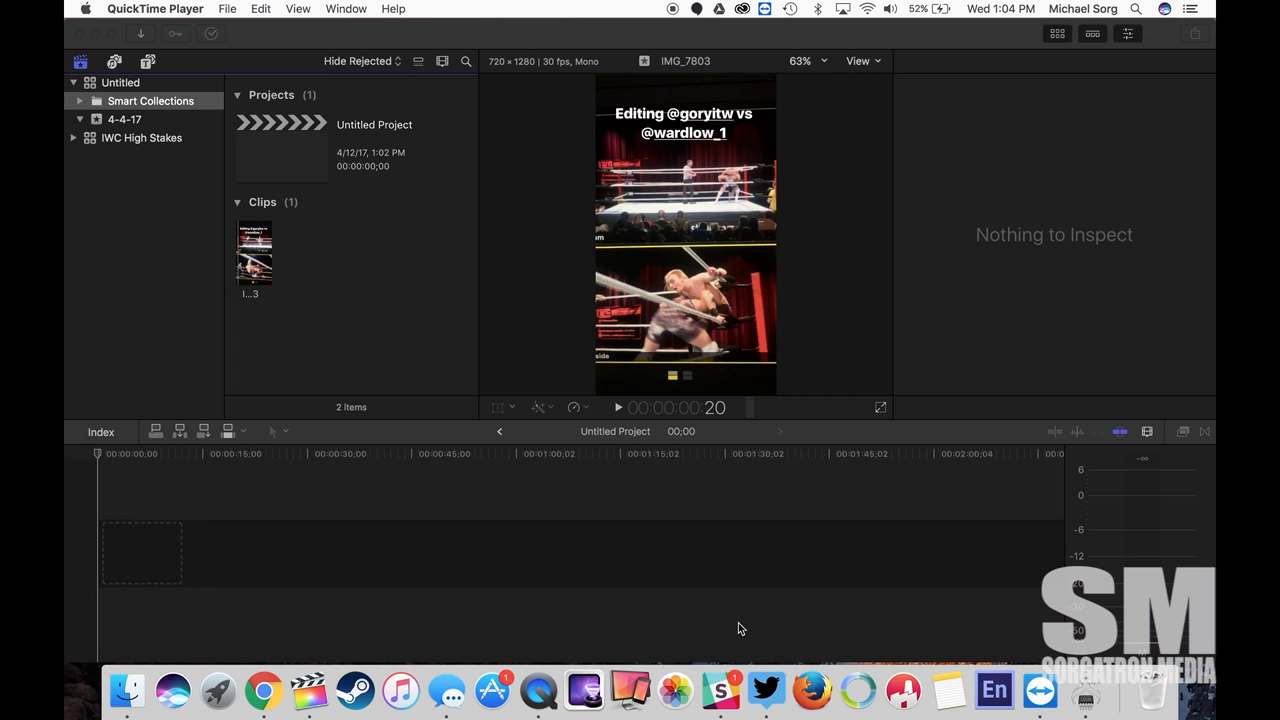
mouse_move(398, 562)
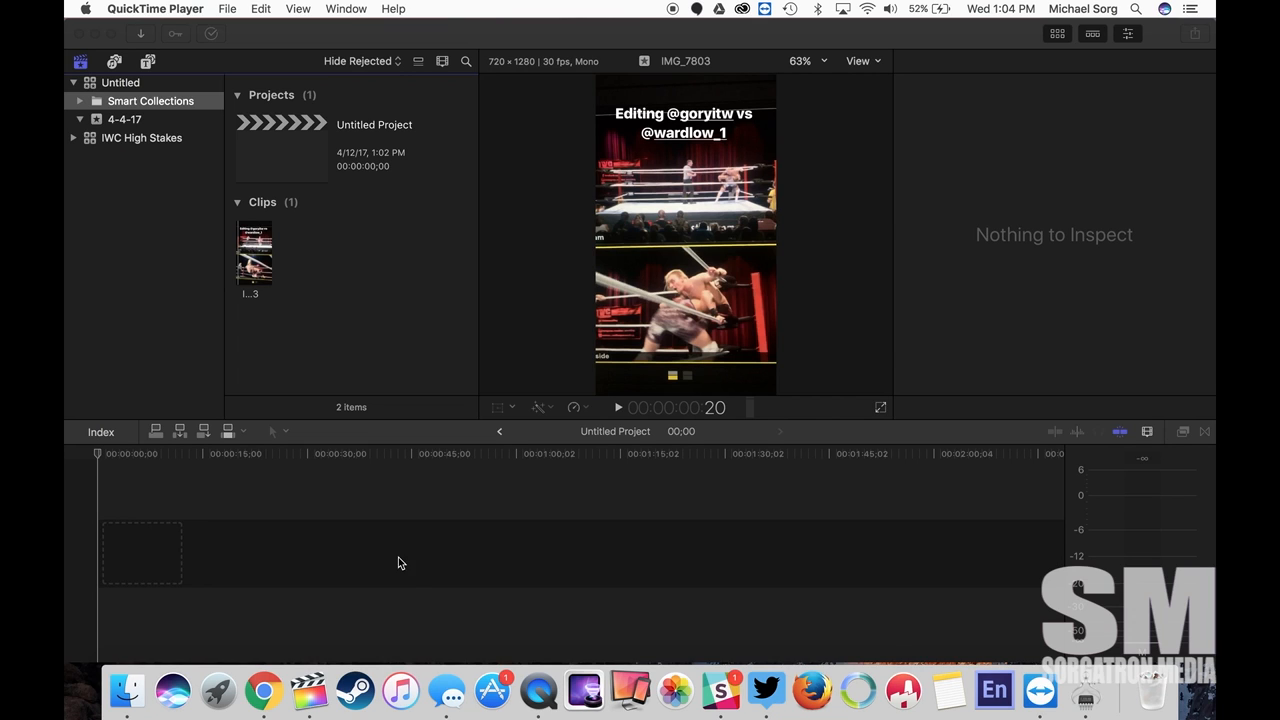
Select the IMG_7803 clip and view the empty Untitled Project's 1920×1080 format details
click(253, 252)
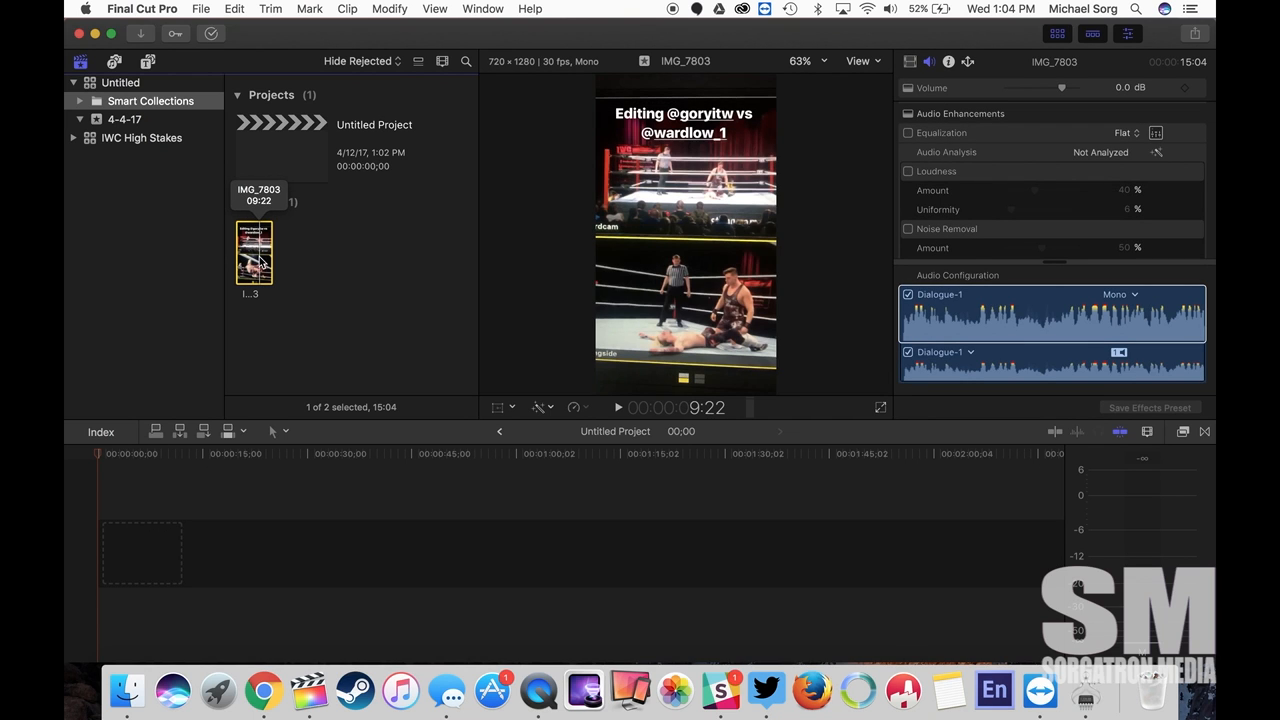
mouse_move(259, 252)
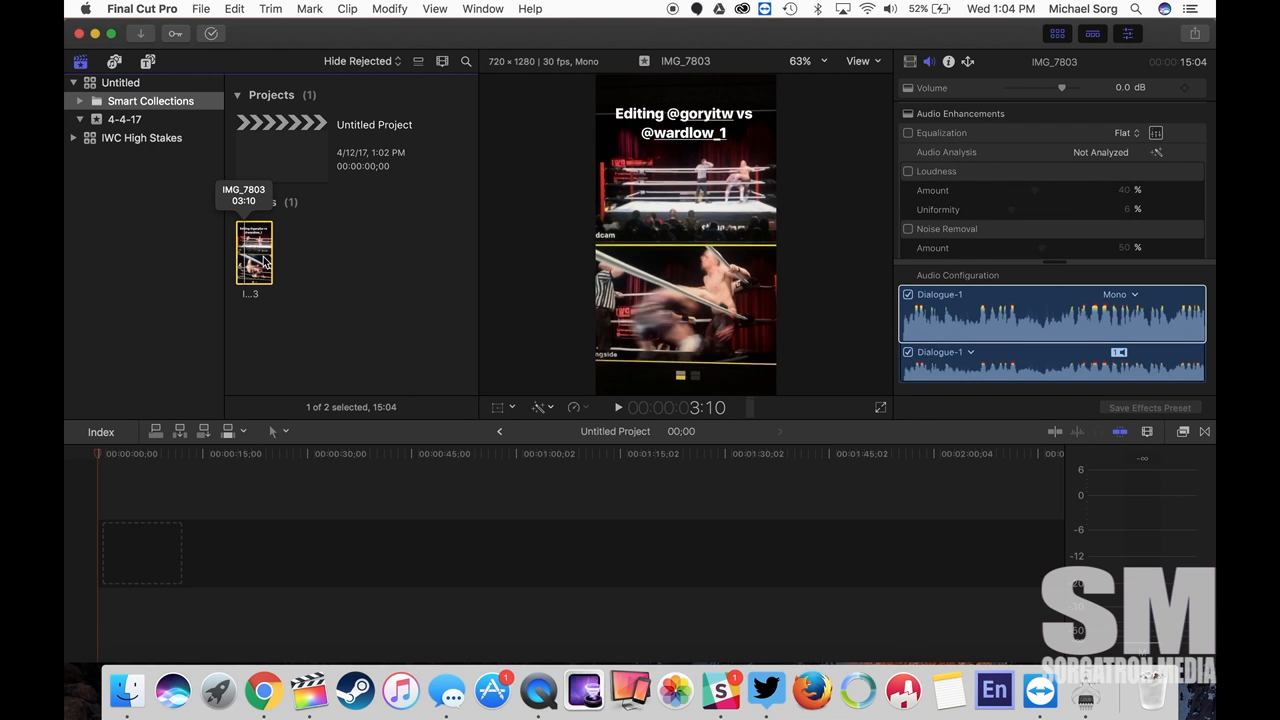
mouse_move(255, 240)
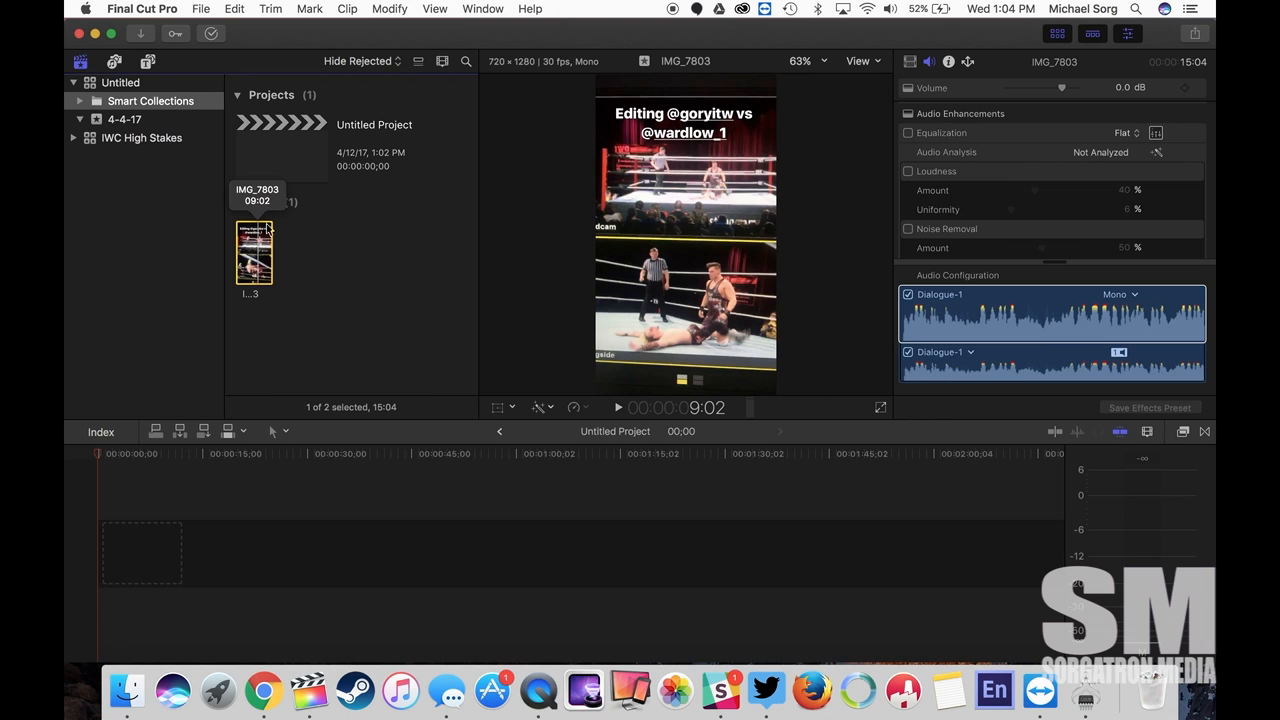
click(280, 148)
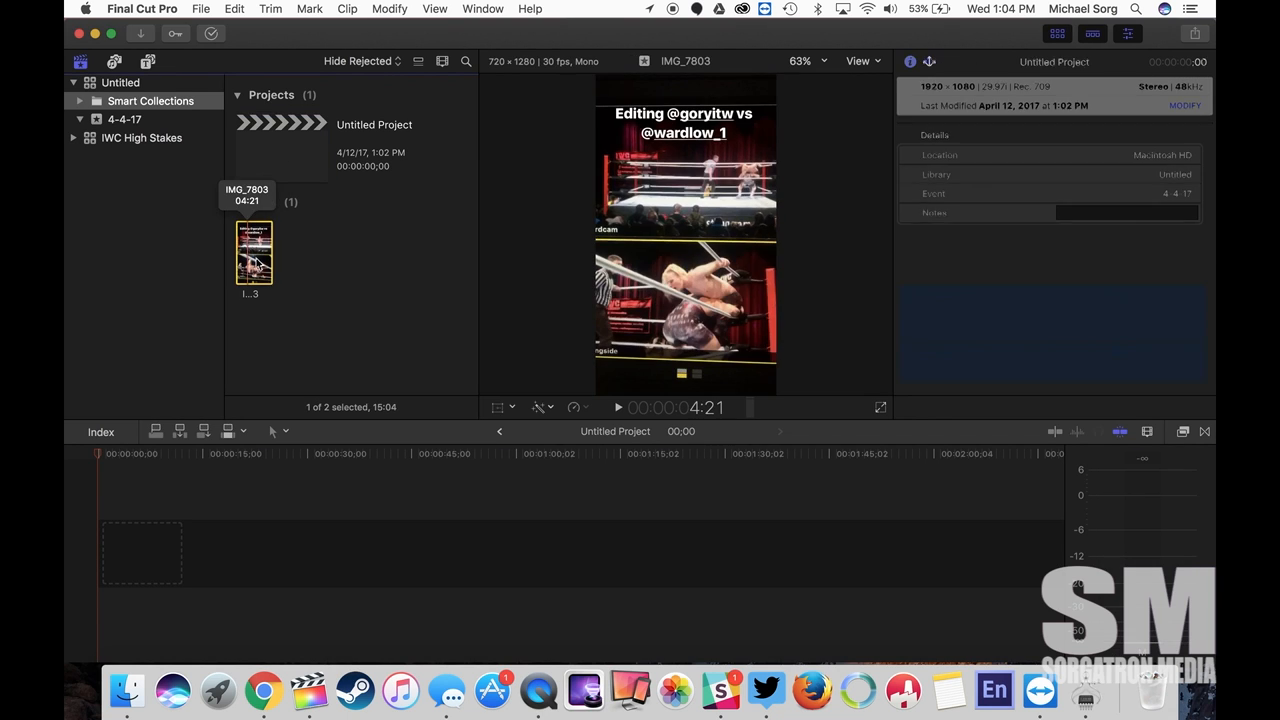
Place IMG_7803 at 00:00 on the timeline and select it with its file info shown
drag(254, 252, 335, 545)
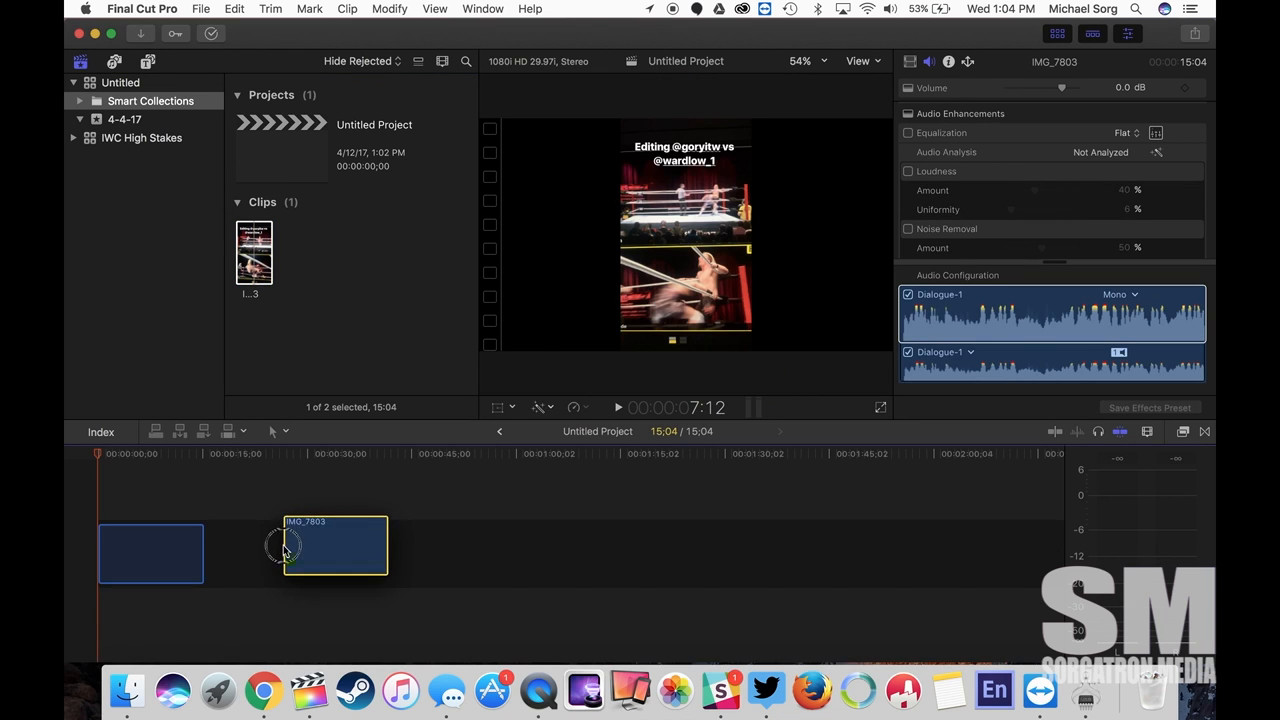
drag(335, 545, 151, 555)
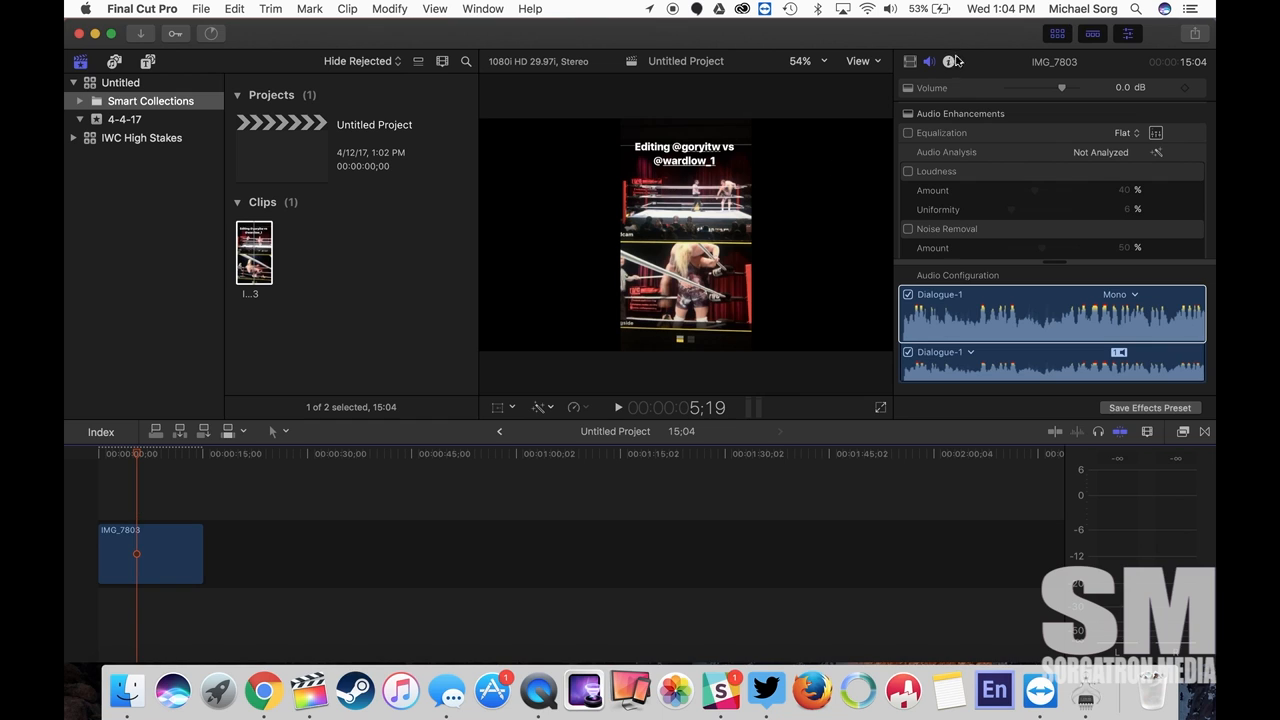
click(948, 61)
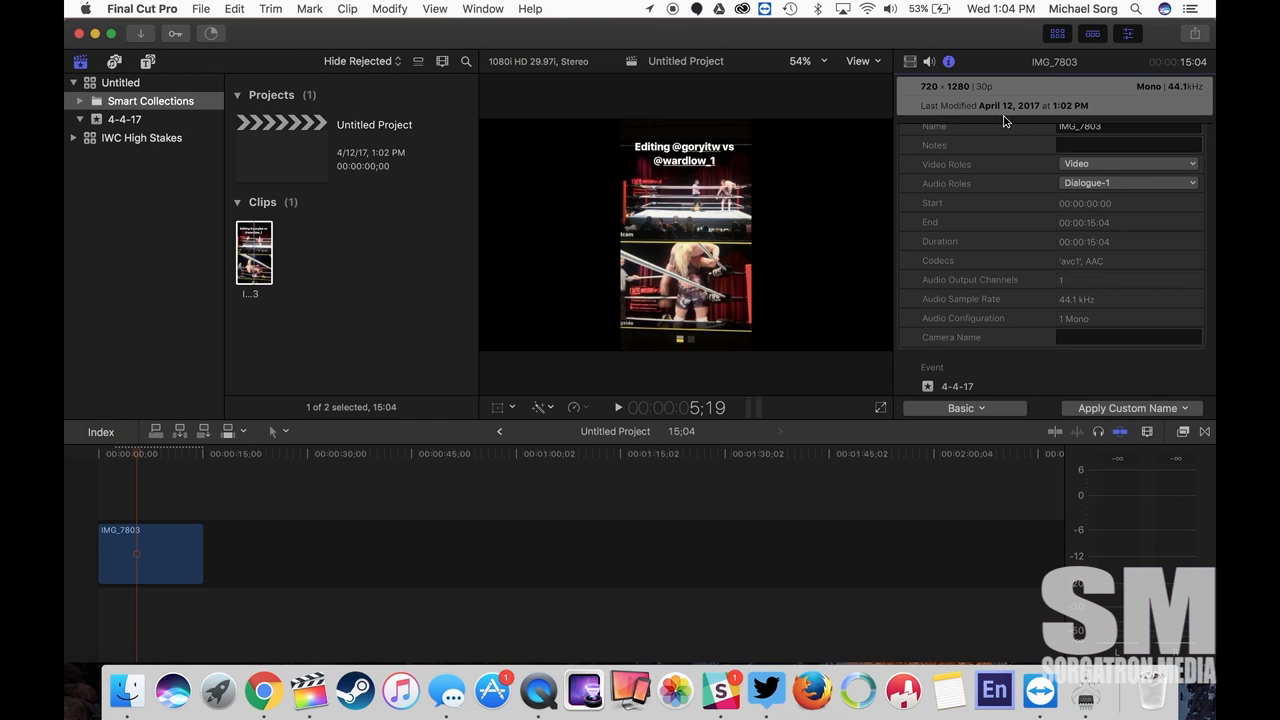
mouse_move(953, 93)
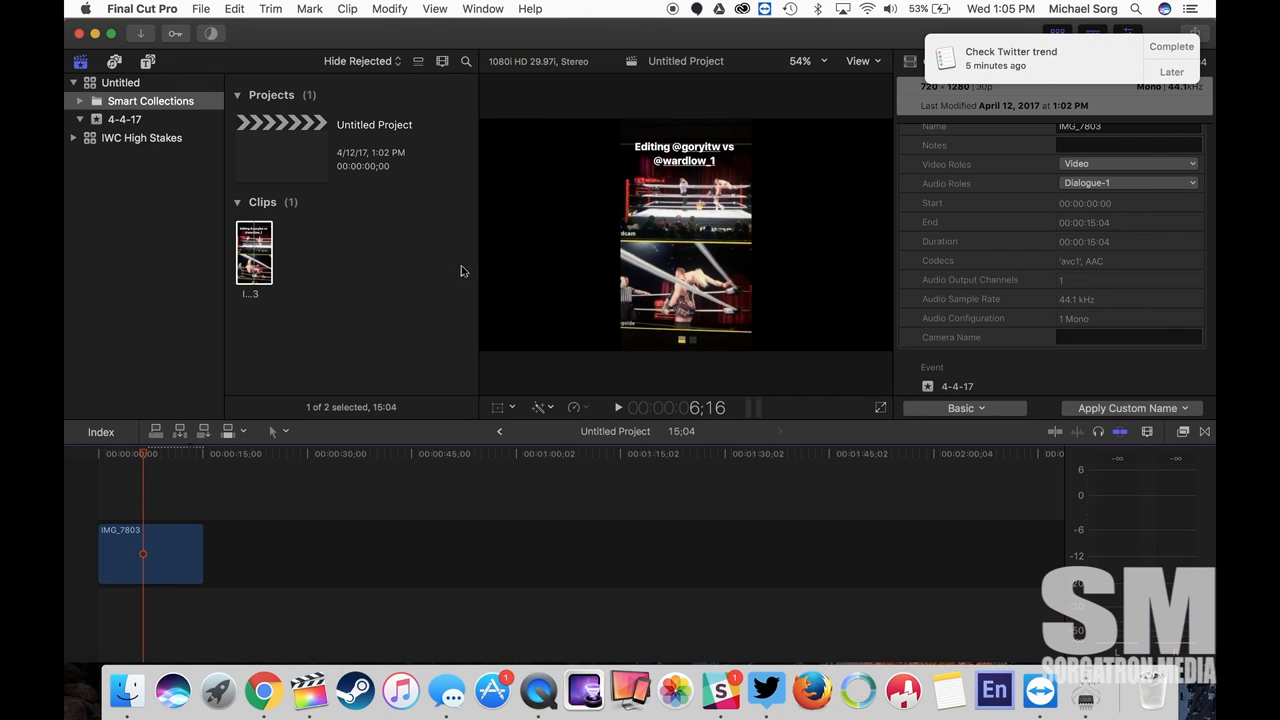
mouse_move(451, 591)
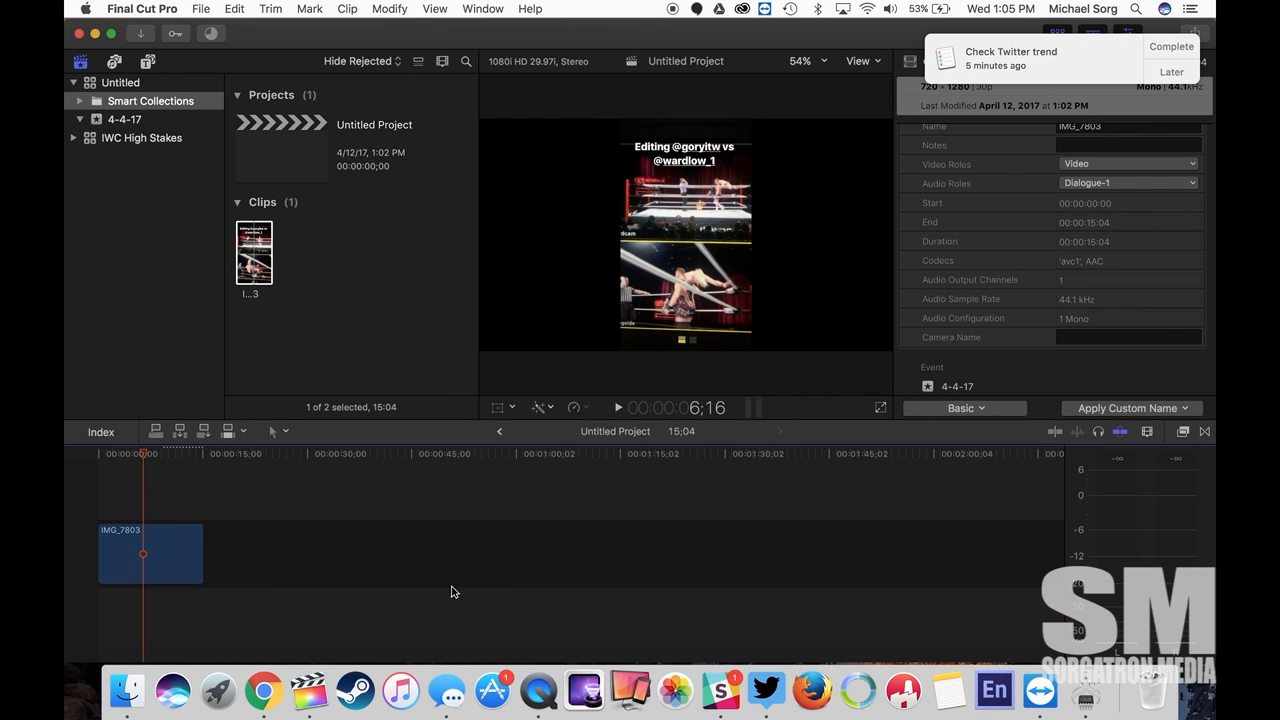
click(150, 553)
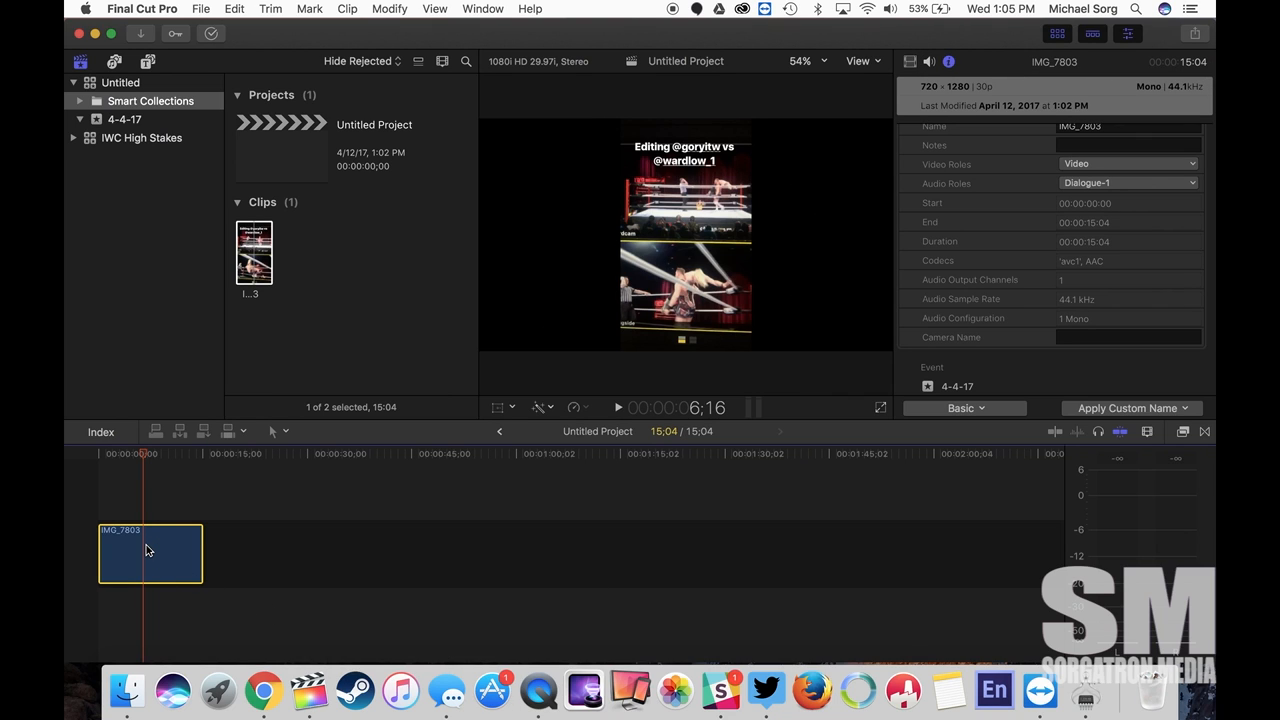
mouse_move(189, 537)
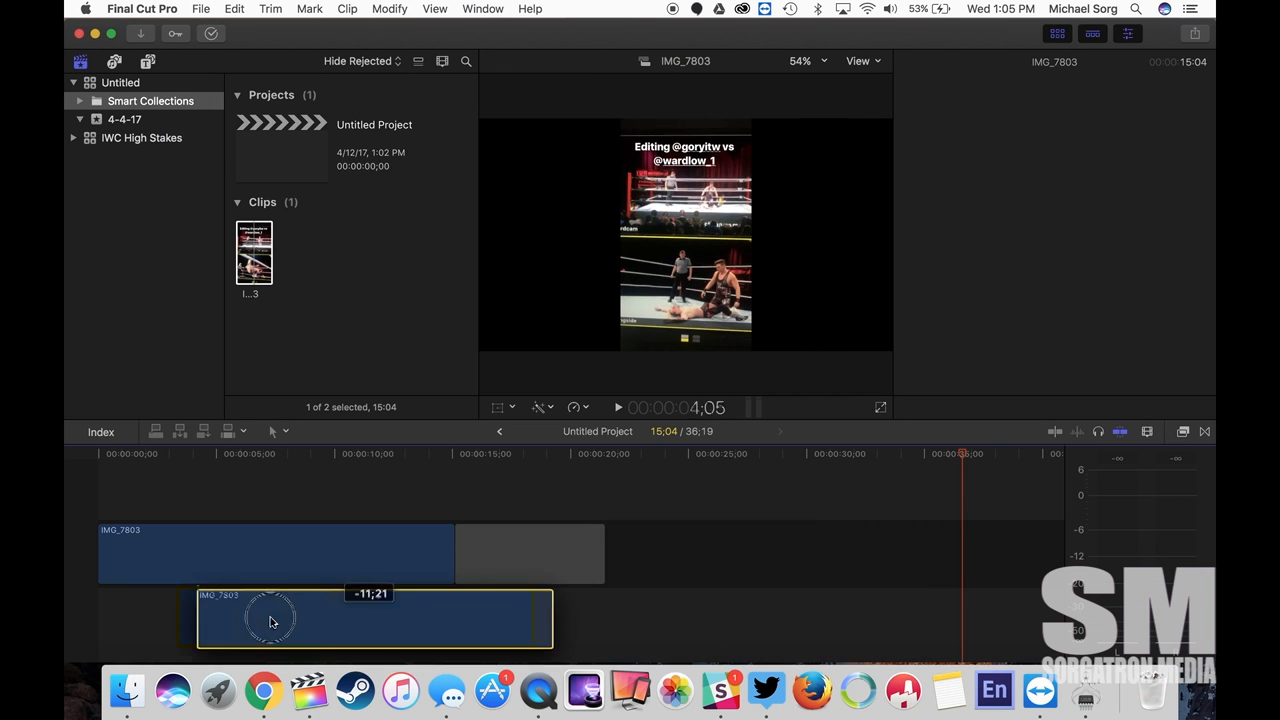
Align the duplicate IMG_7803 under the original at the timeline start
drag(273, 620, 529, 555)
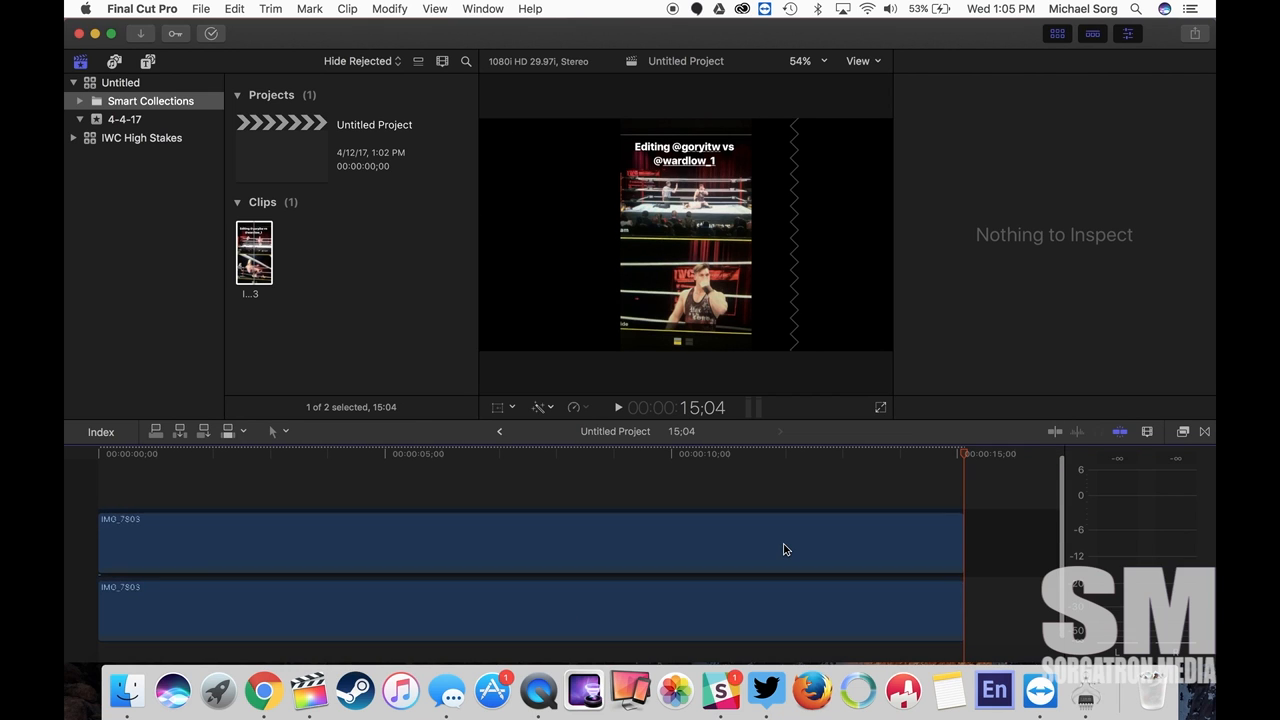
Set the lower IMG_7803 copy's Scale (All) to 322% so it fills the frame
click(530, 600)
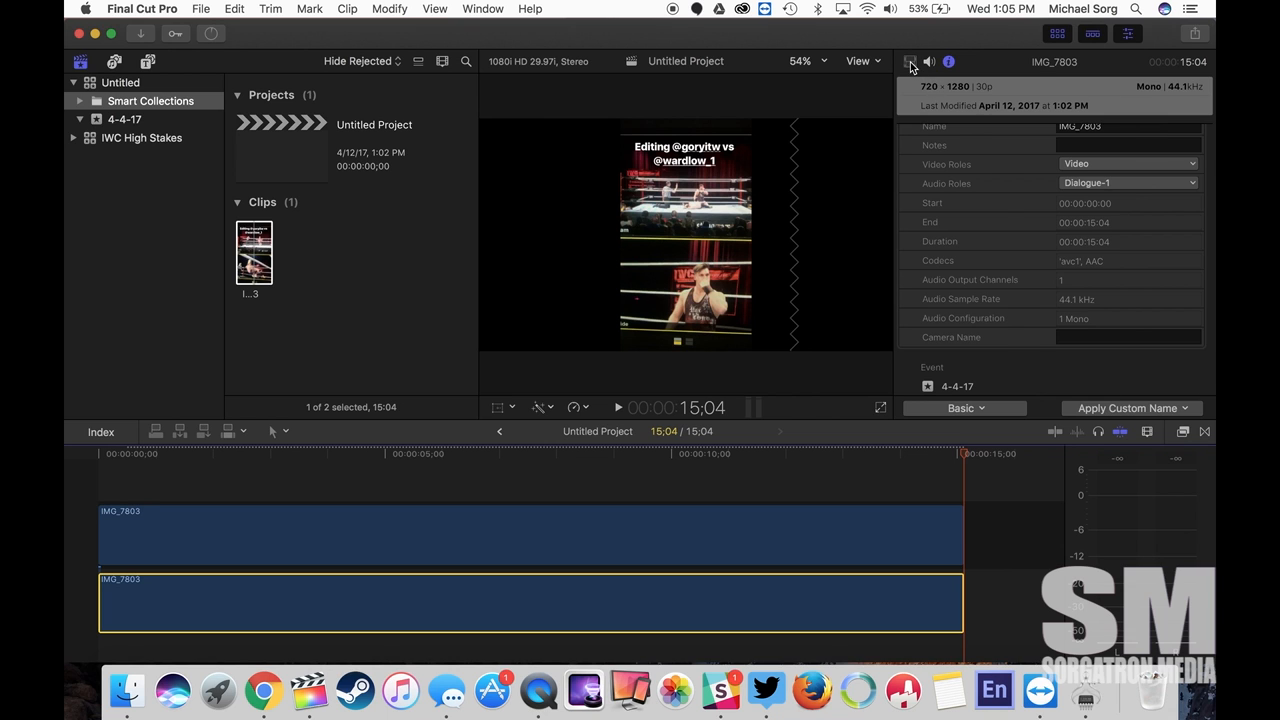
click(910, 61)
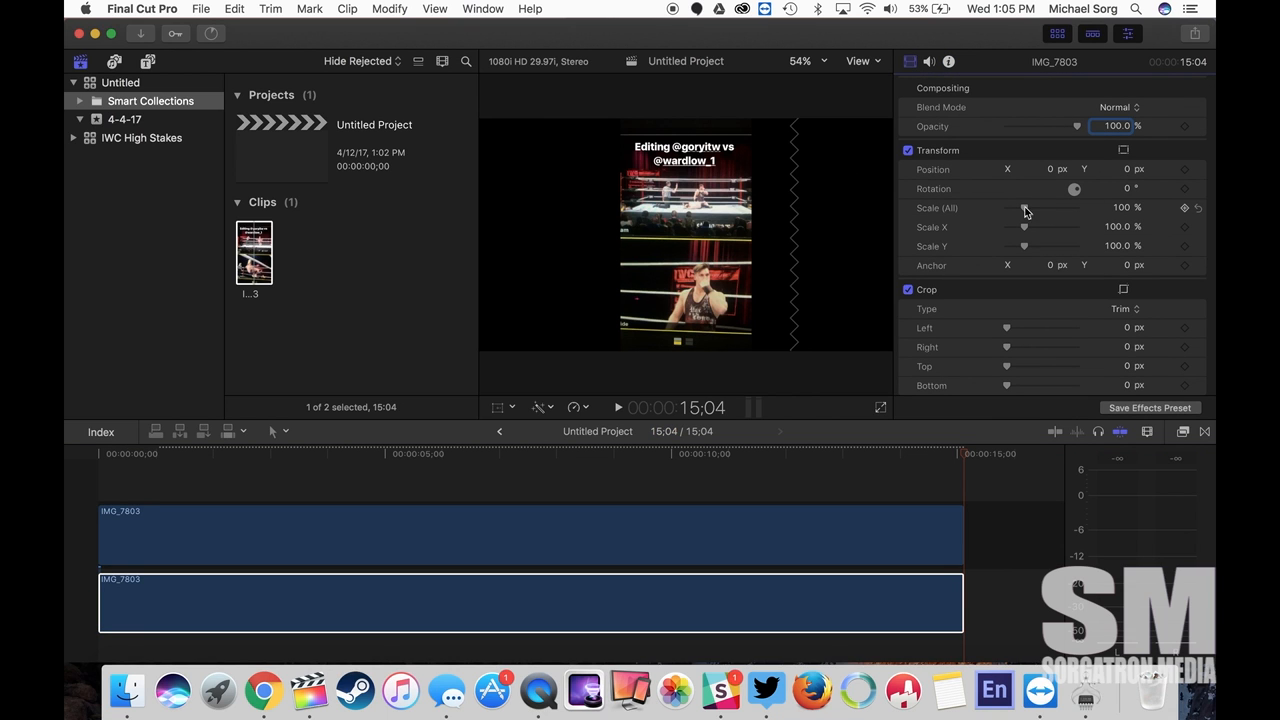
drag(1024, 207, 1062, 215)
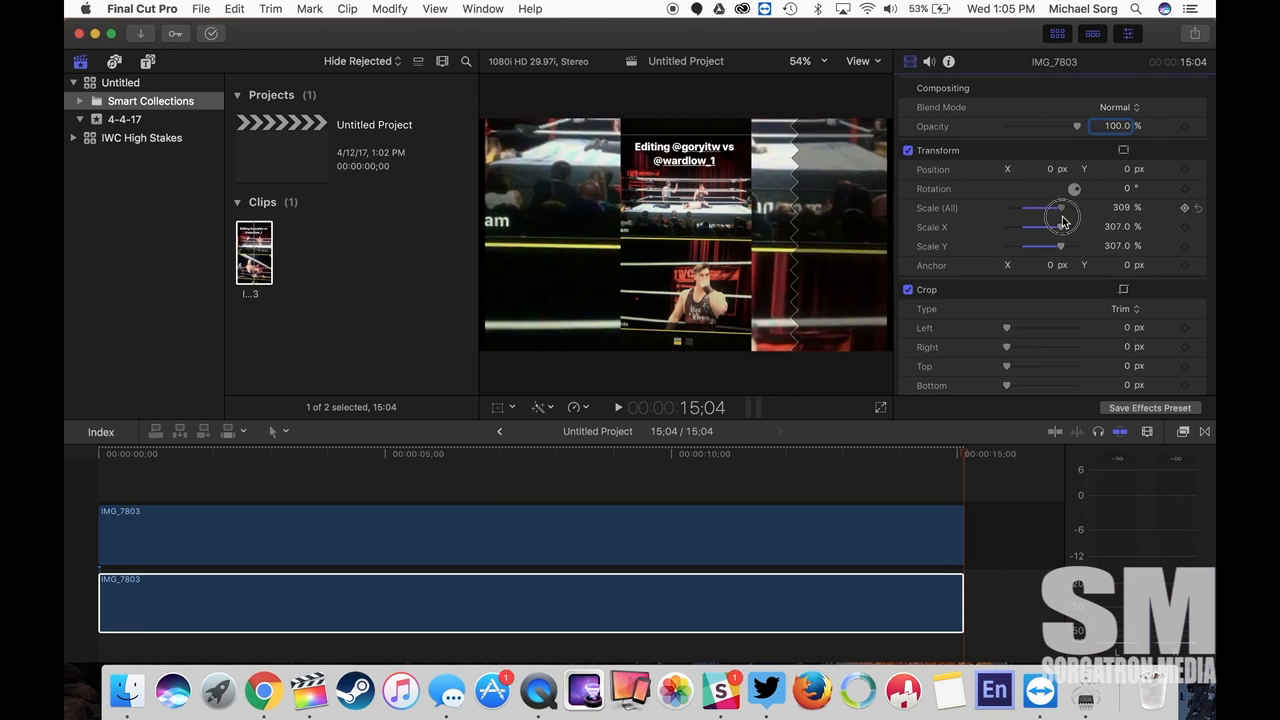
drag(1060, 208, 1045, 208)
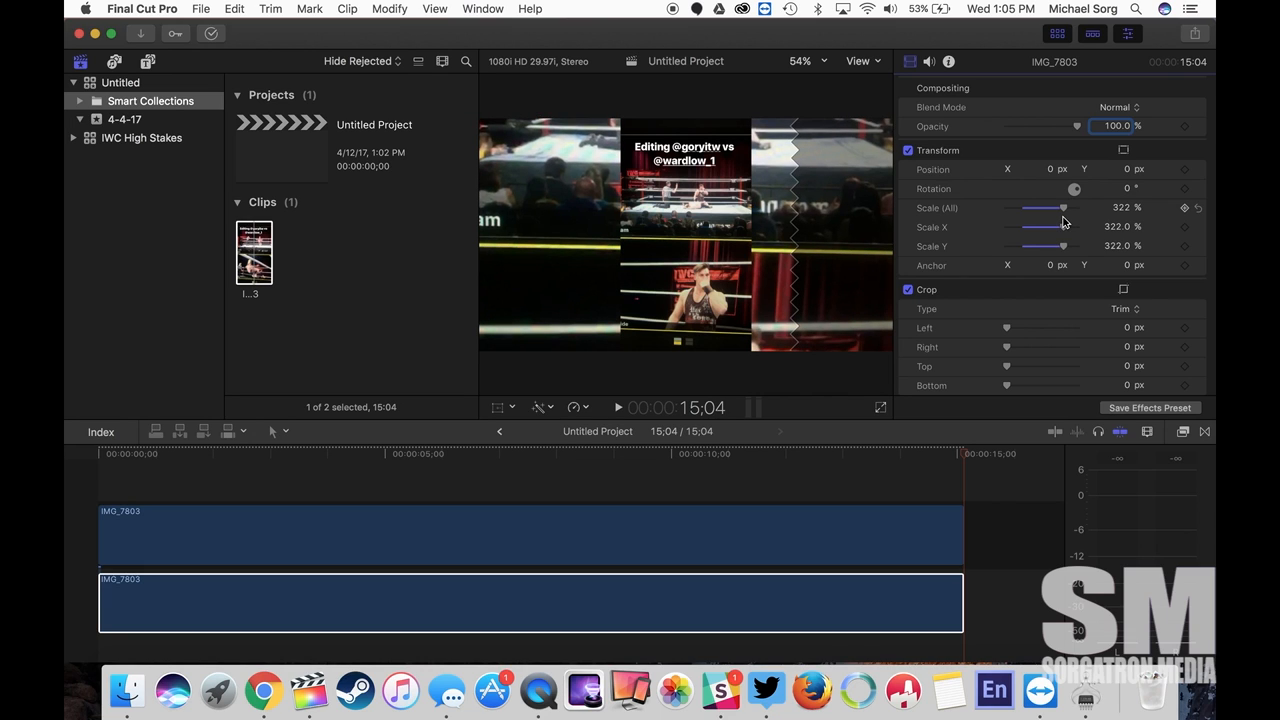
mouse_move(1177, 477)
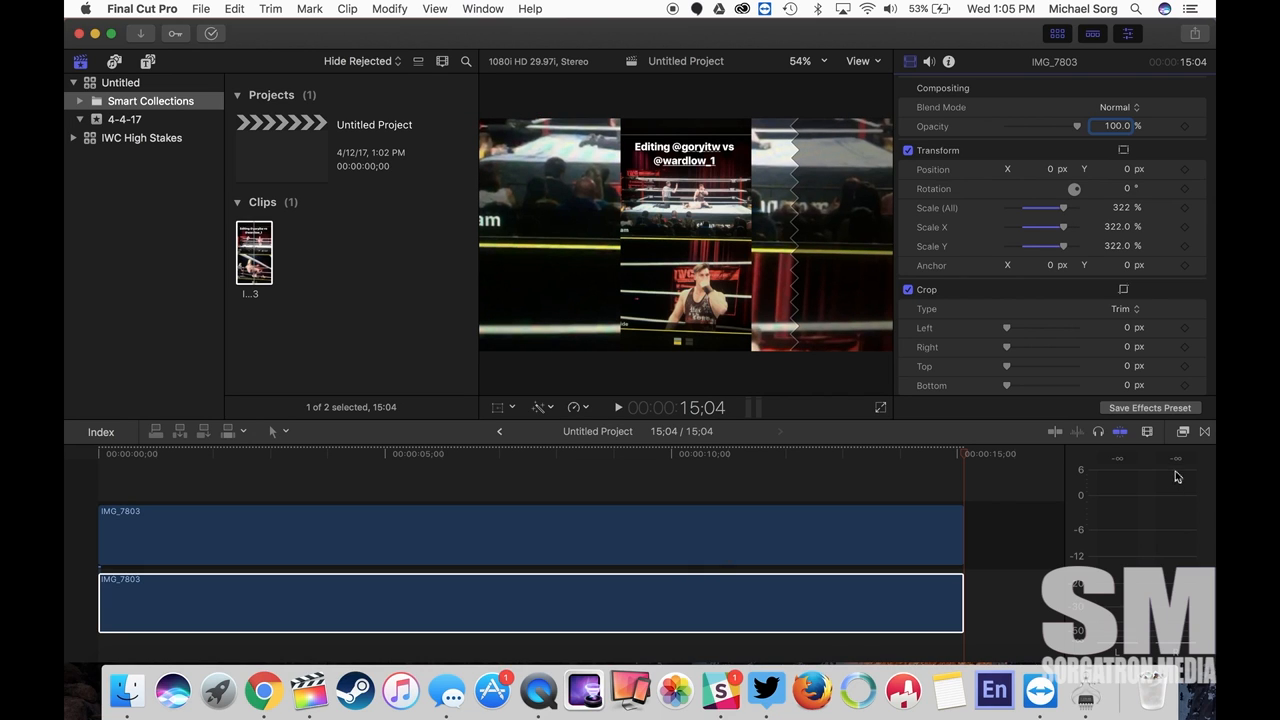
click(1183, 431)
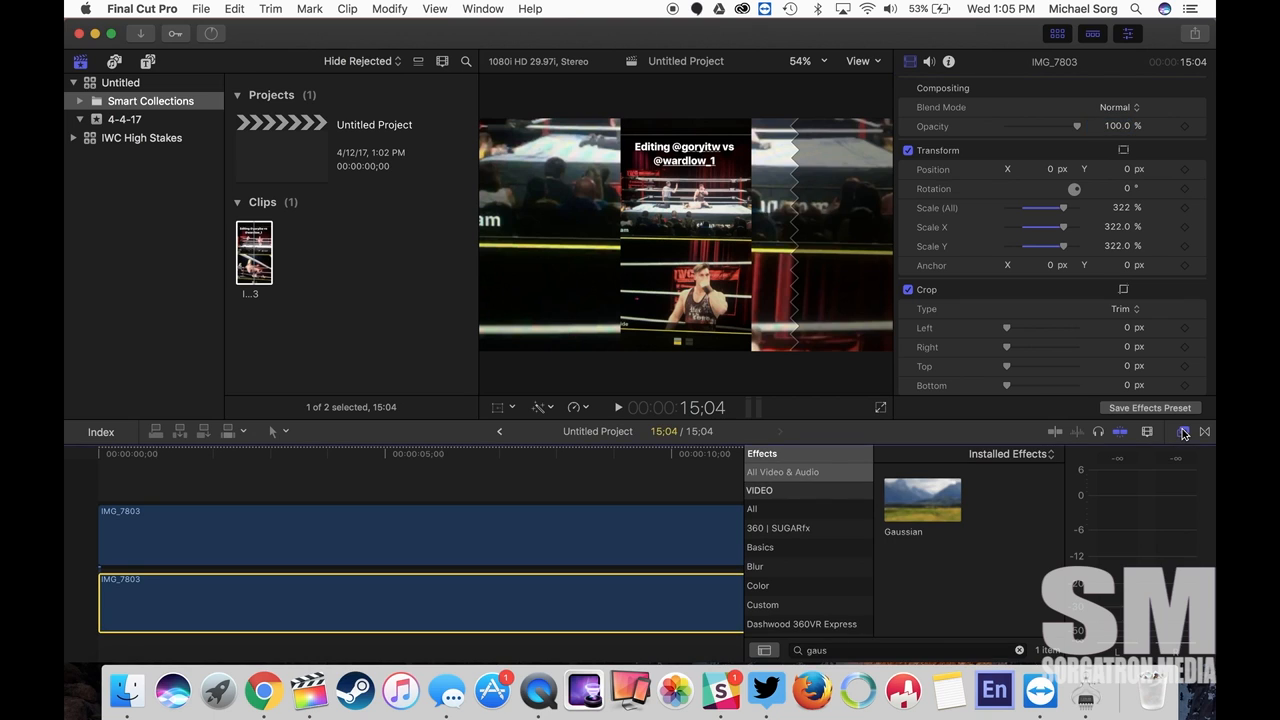
mouse_move(857, 690)
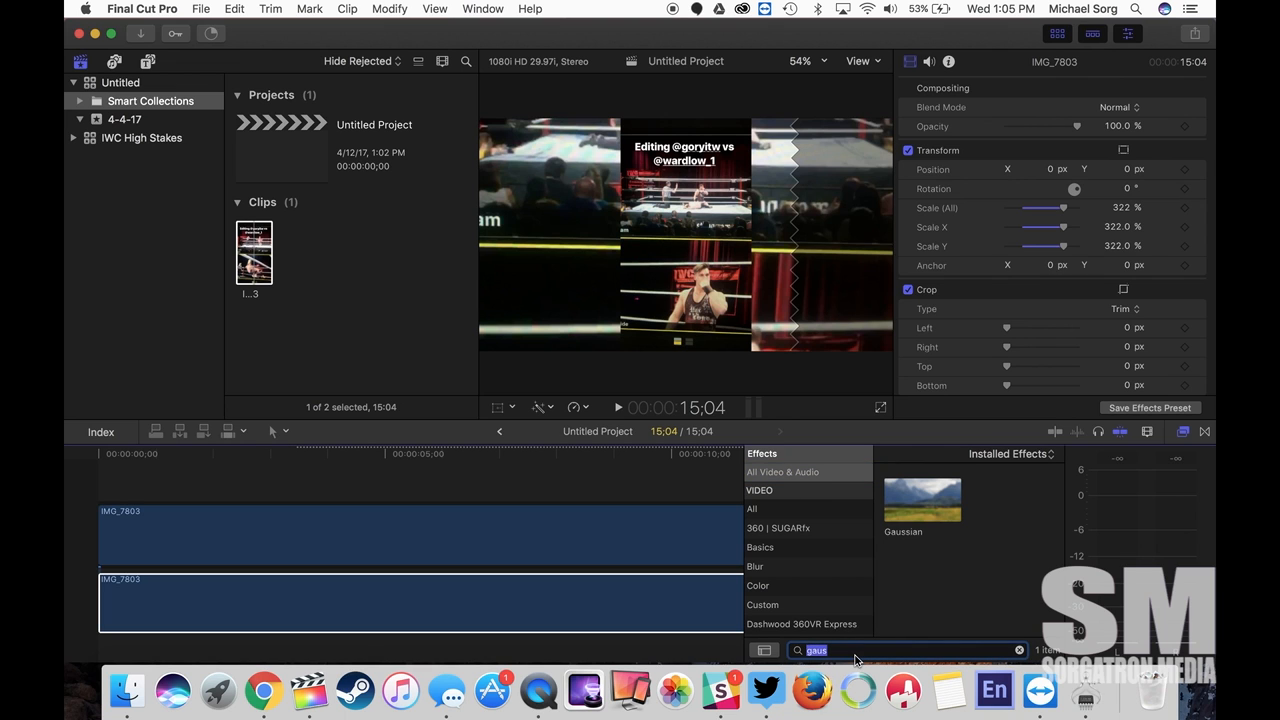
mouse_move(920, 515)
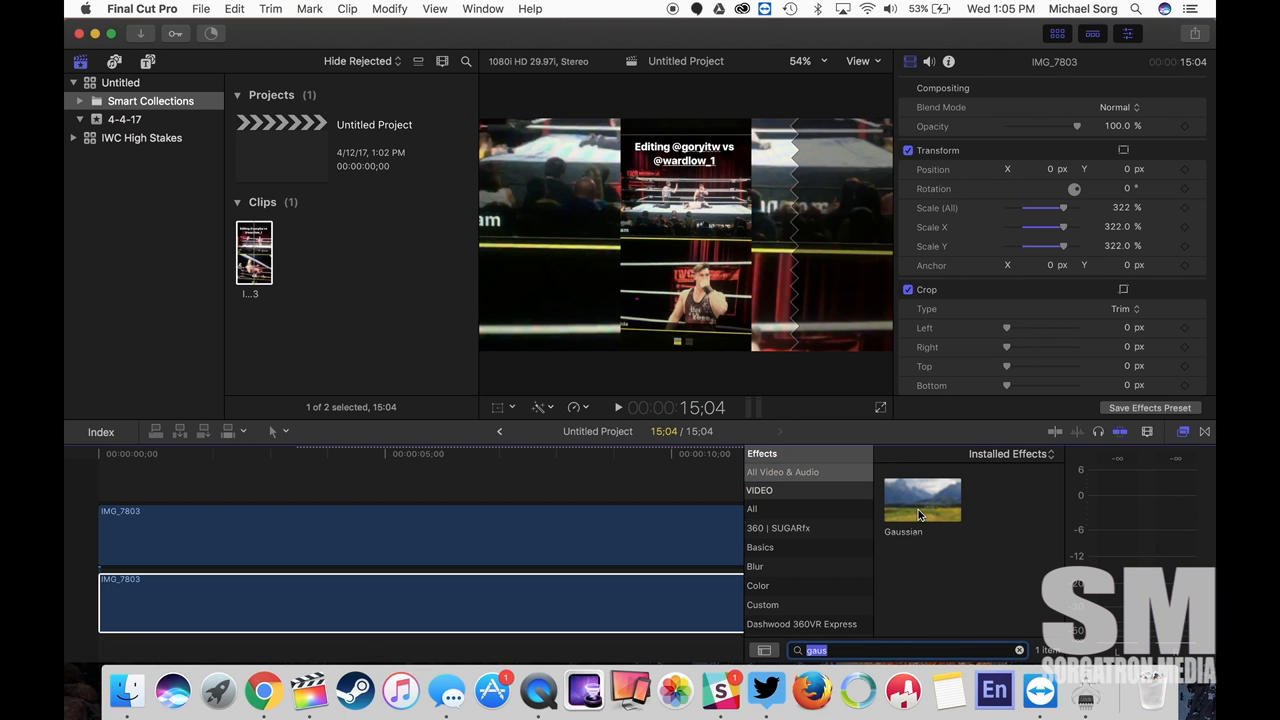
Drop the Gaussian effect onto the enlarged lower background clip
drag(922, 497, 511, 603)
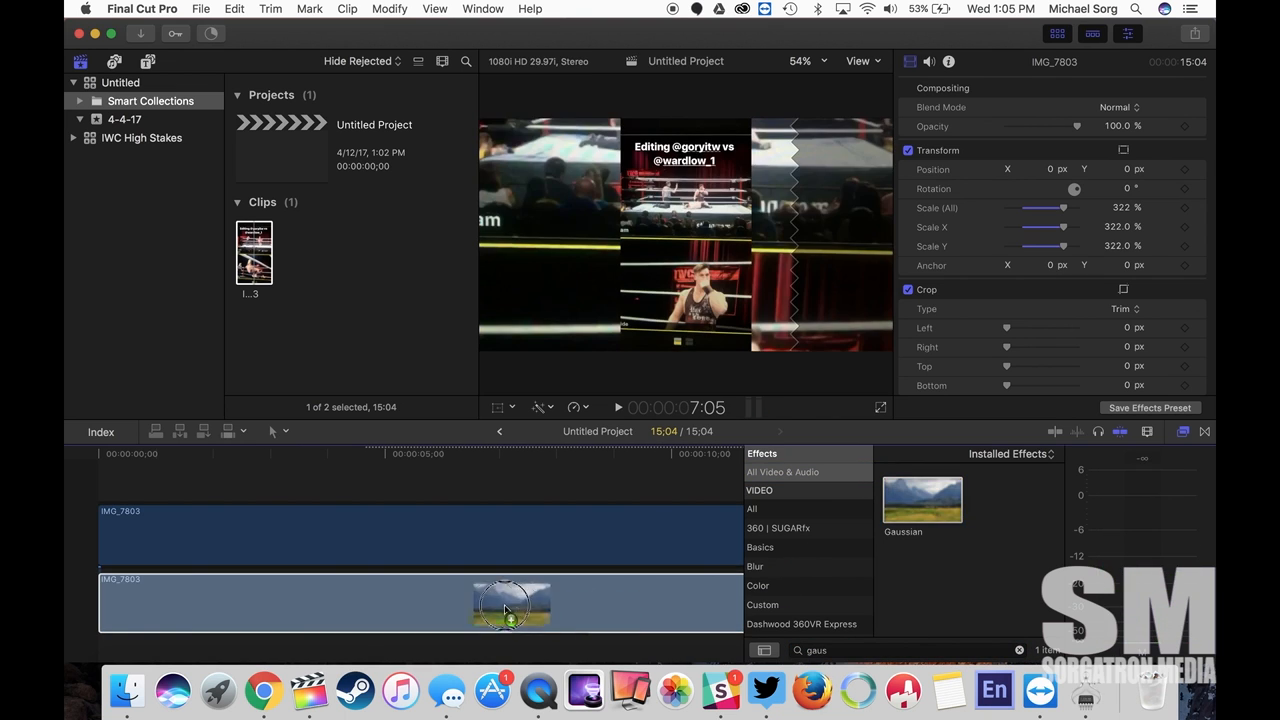
click(432, 470)
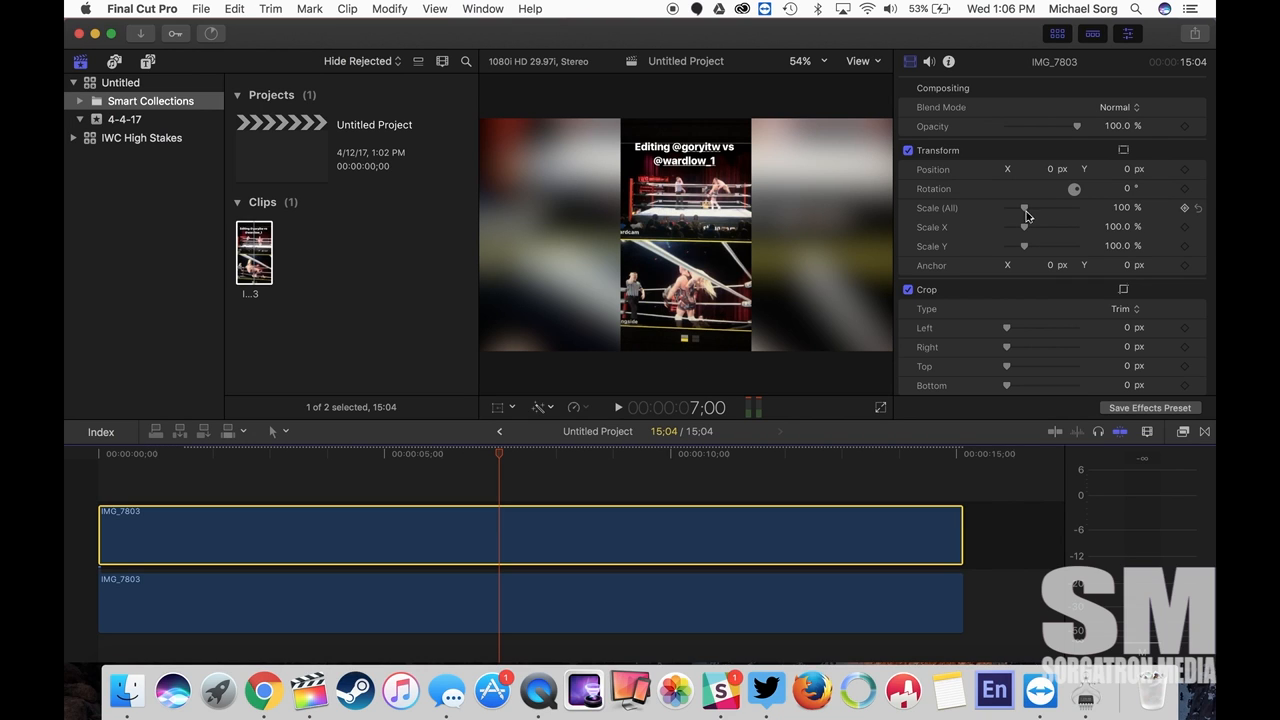
mouse_move(975, 213)
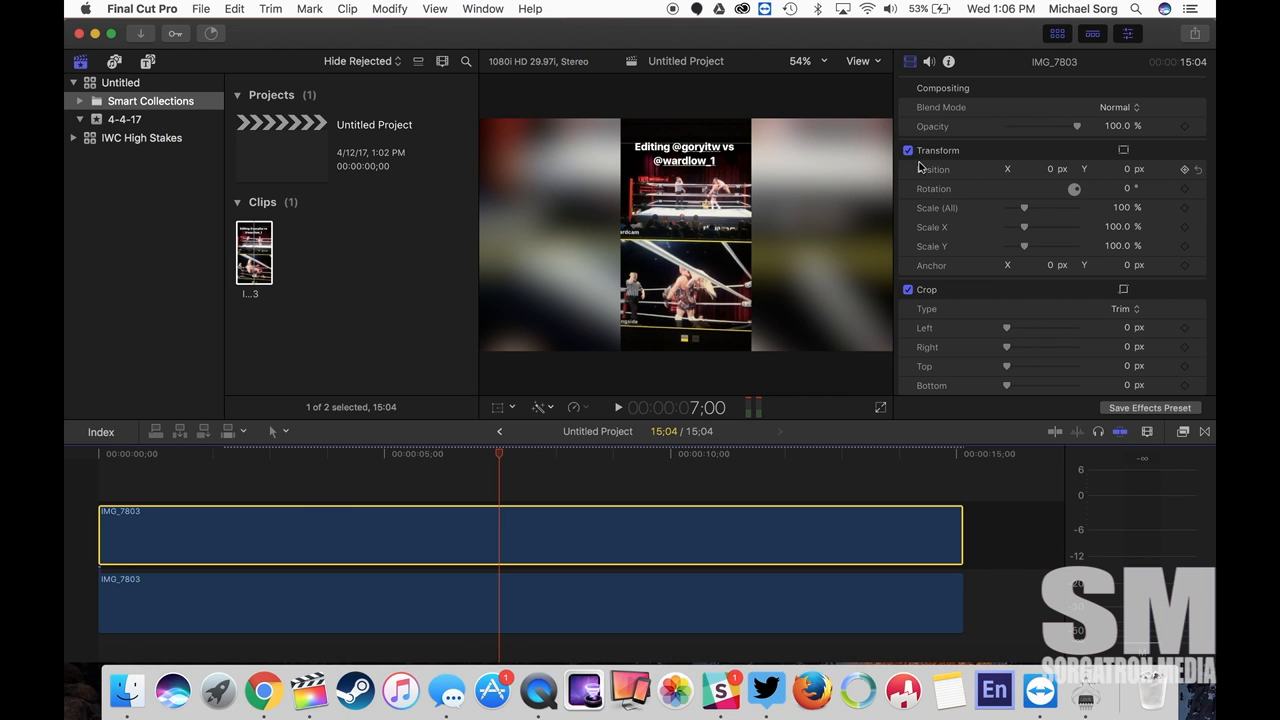
Adjust the upper clip's Scale (All) back and forth, settling at 113%
drag(1023, 208, 1030, 208)
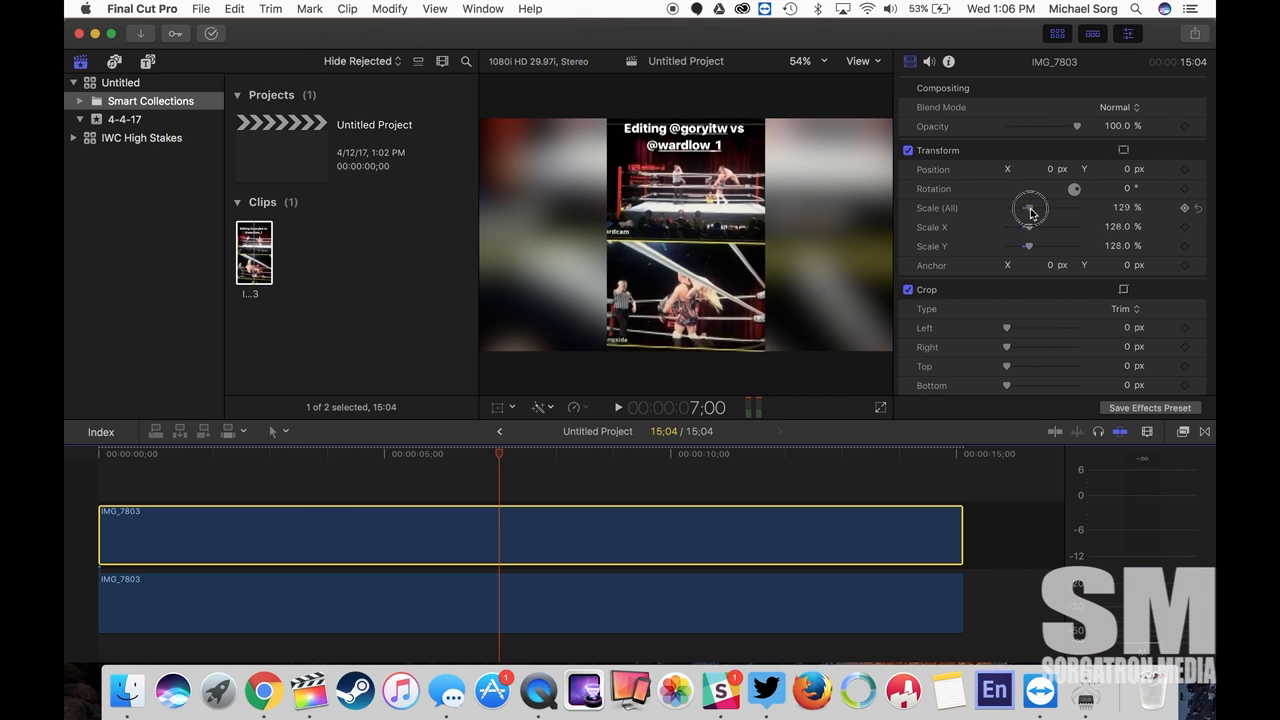
drag(1035, 207, 1020, 207)
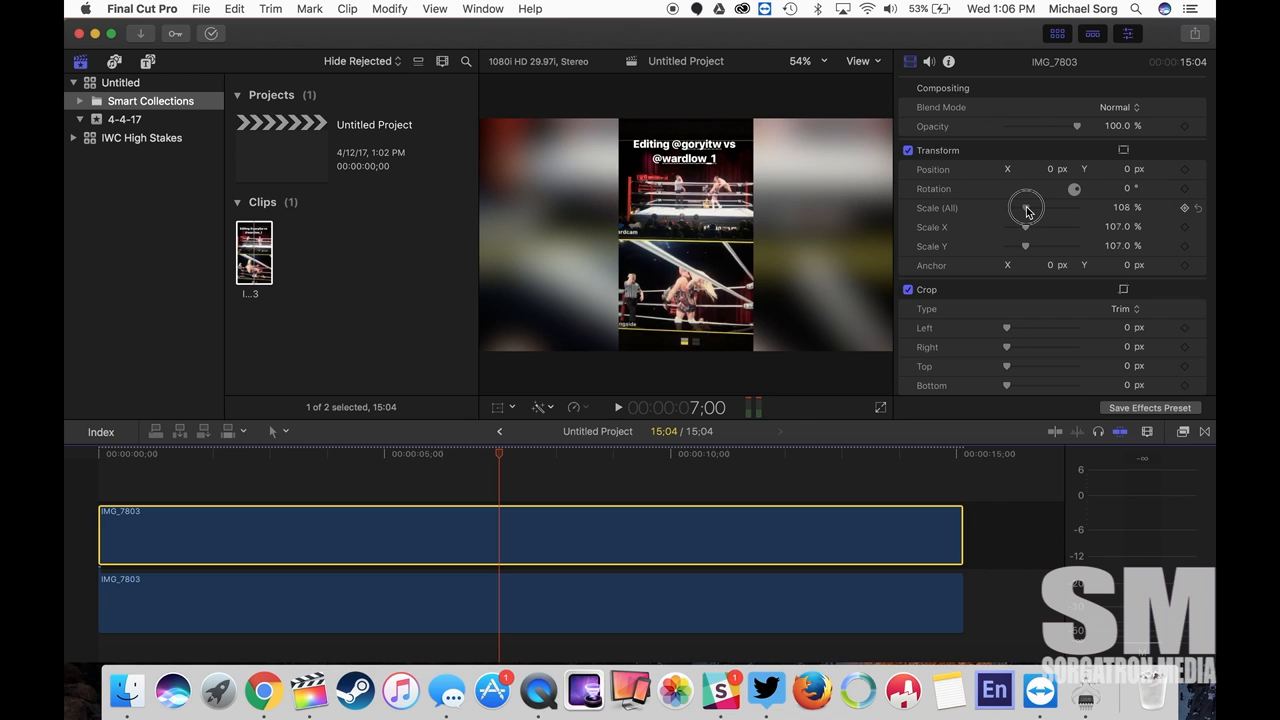
drag(1025, 207, 1032, 200)
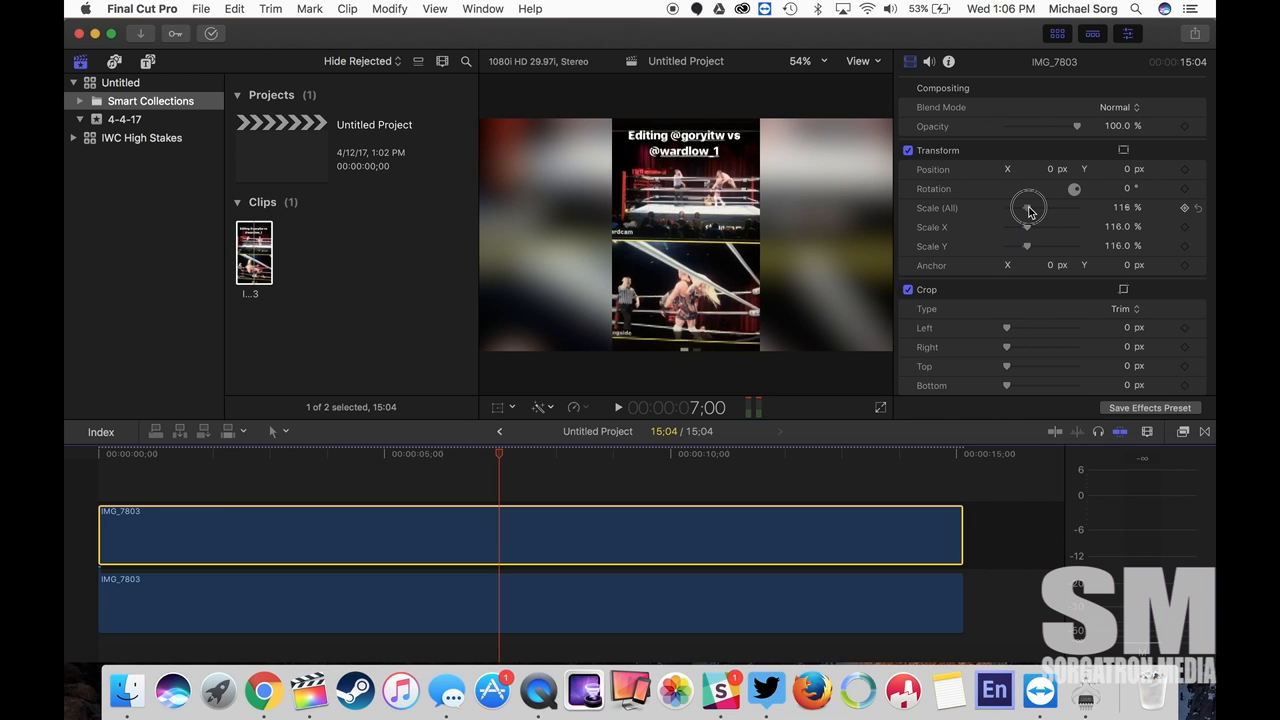
drag(1030, 200, 1025, 210)
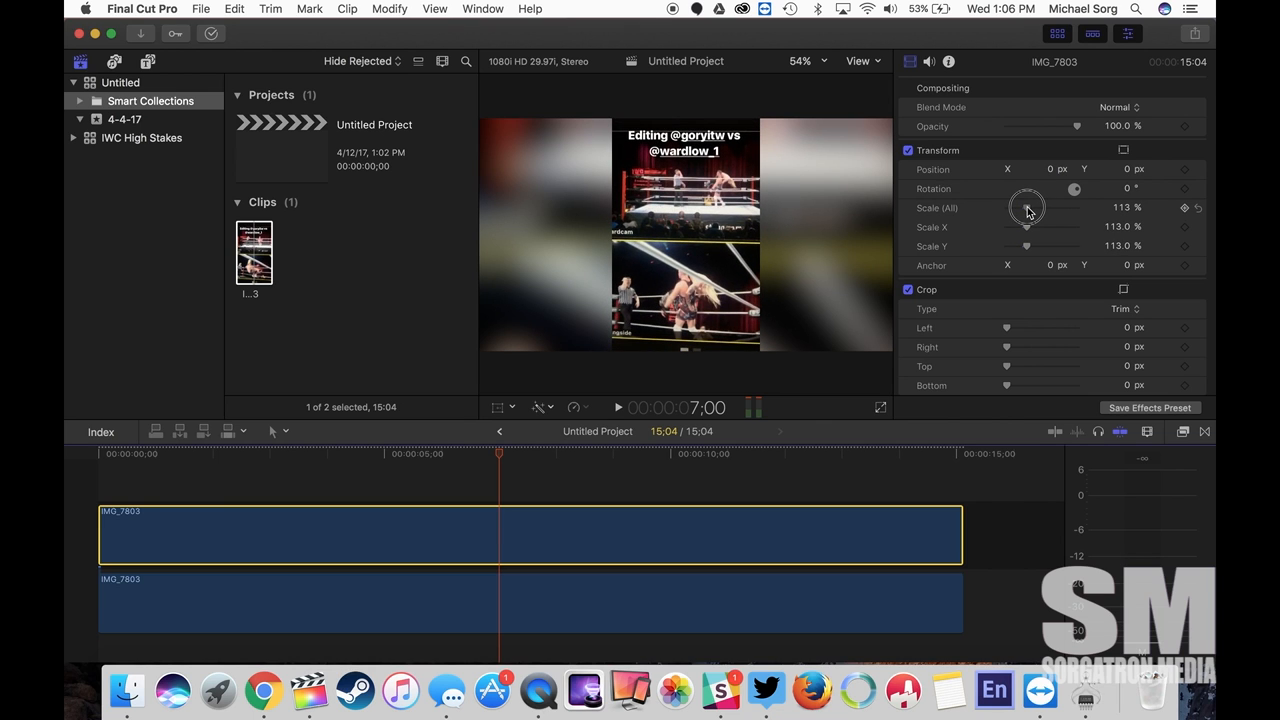
mouse_move(505, 490)
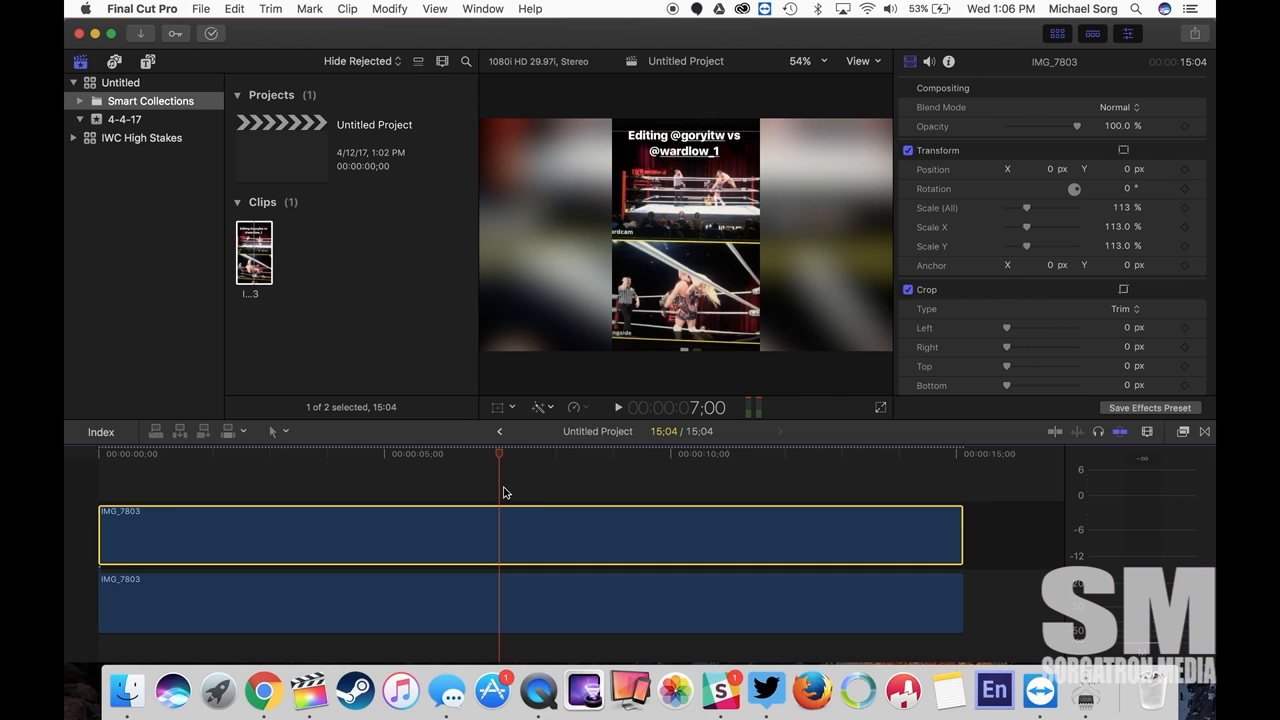
mouse_move(535, 490)
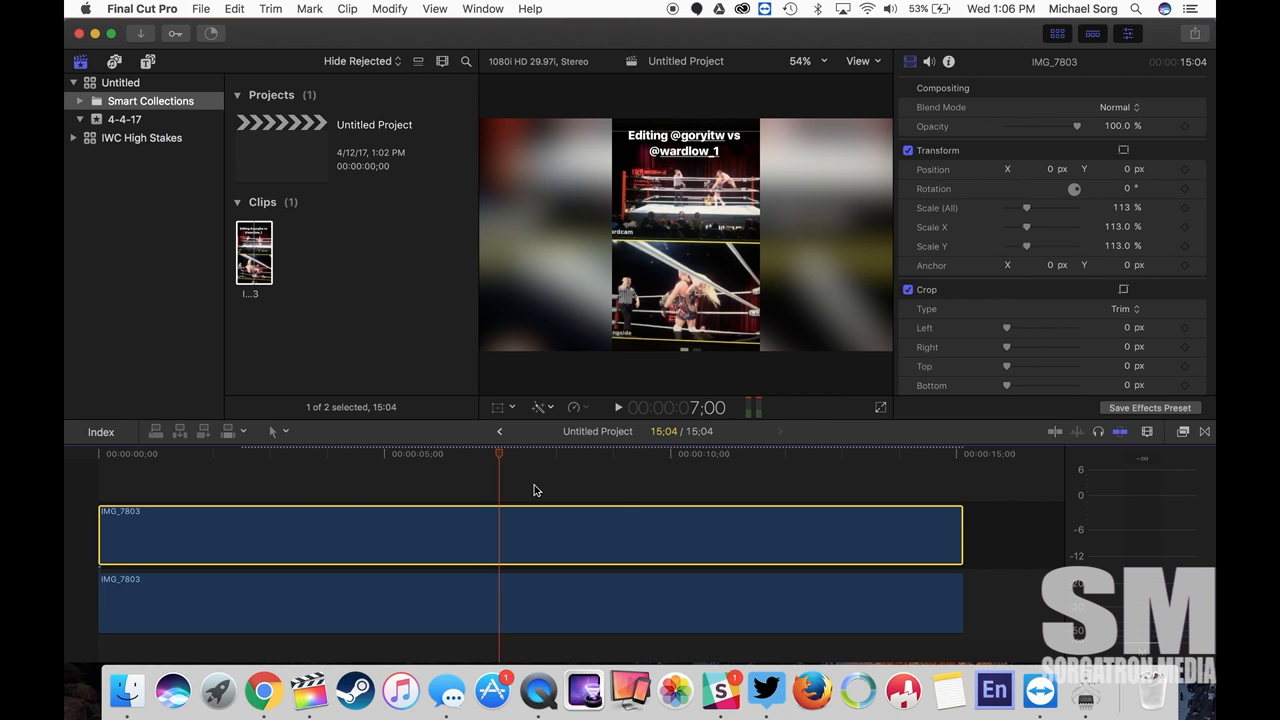
mouse_move(620, 493)
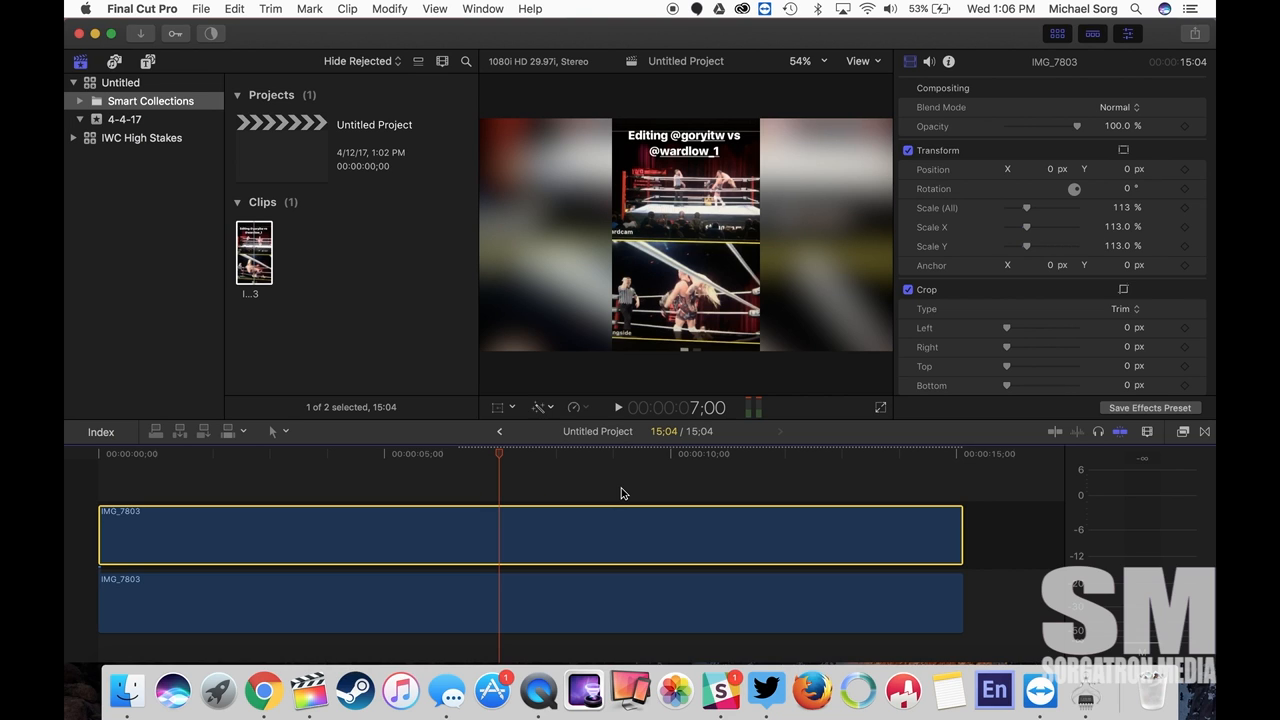
mouse_move(520, 496)
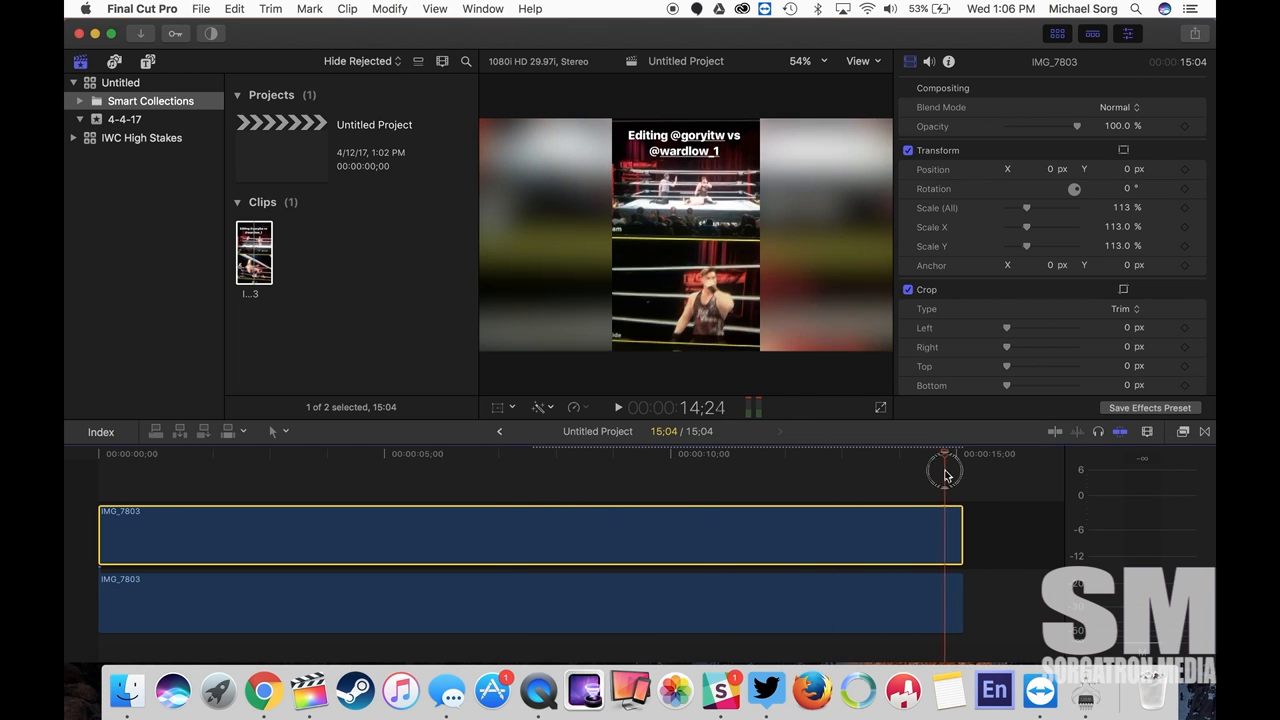
click(618, 407)
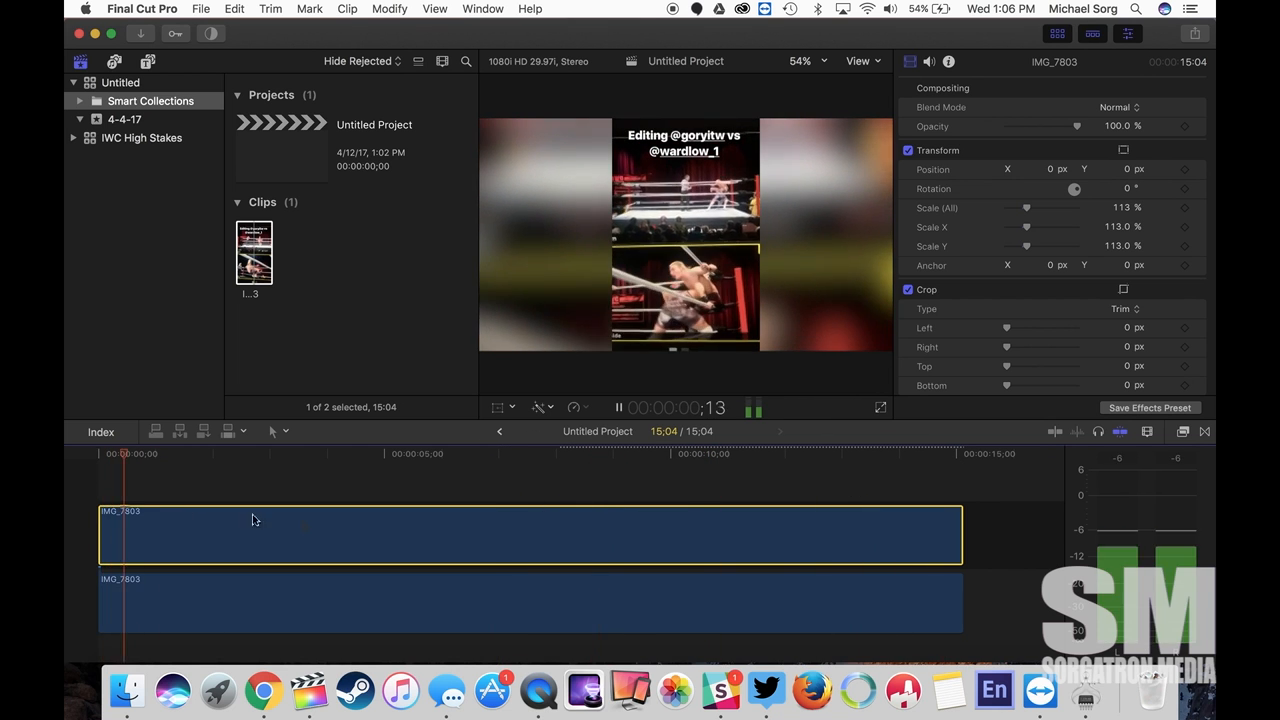